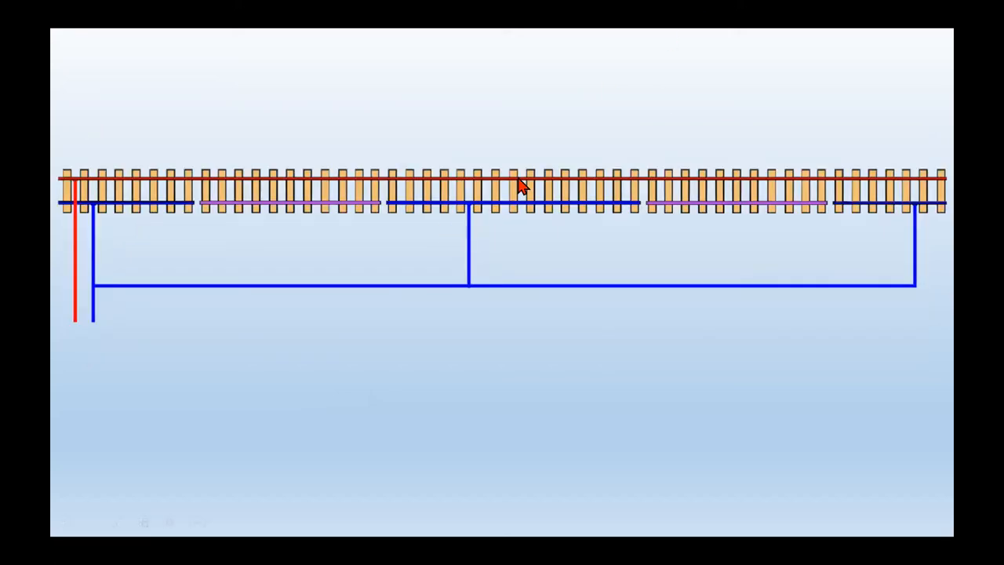
pyautogui.moveTo(387, 226)
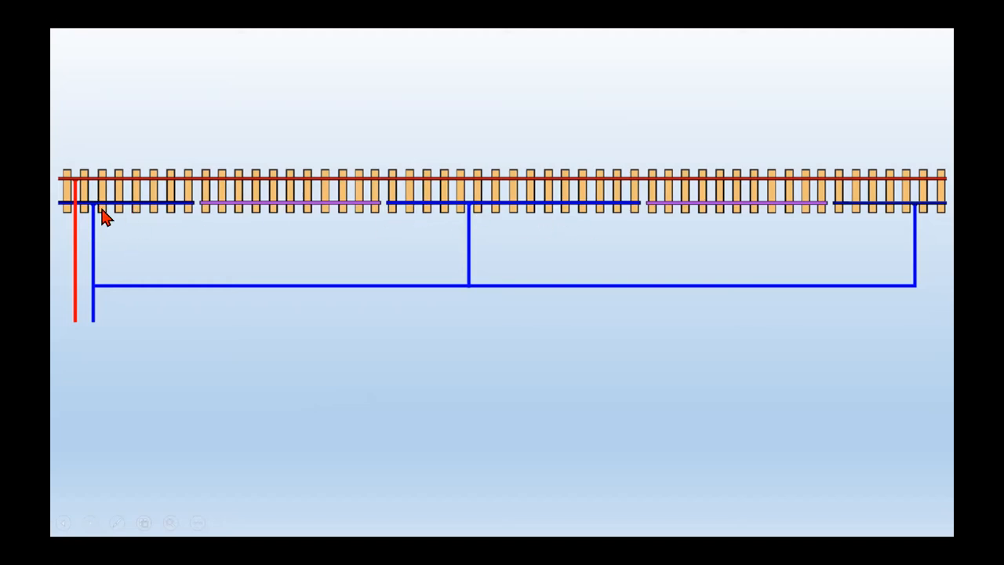
pyautogui.moveTo(250, 206)
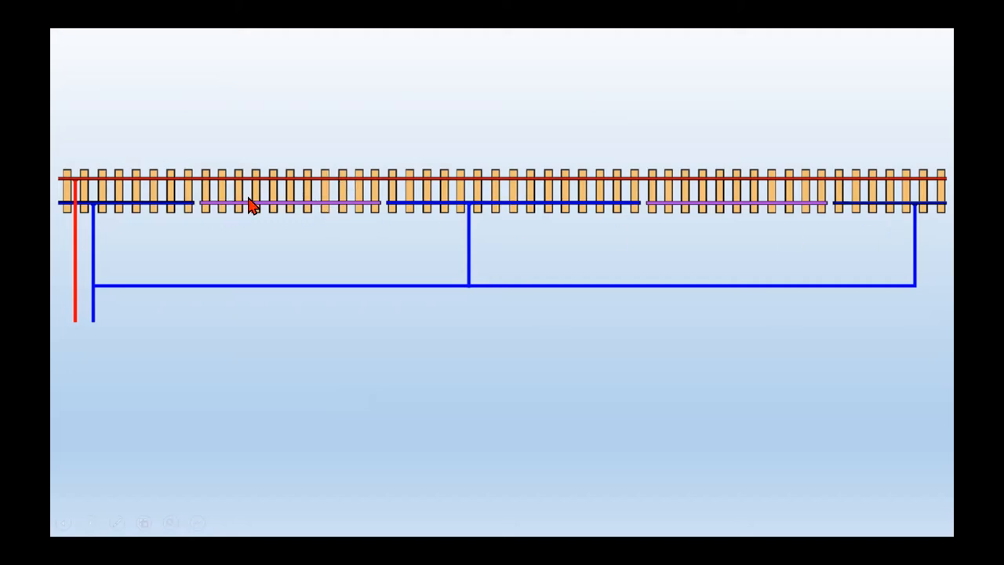
pyautogui.moveTo(147, 196)
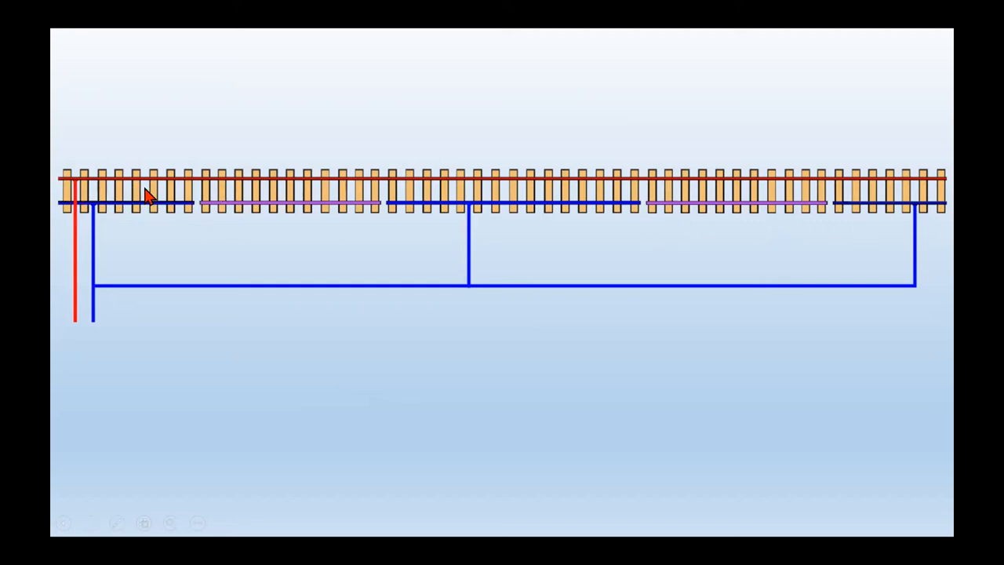
pyautogui.moveTo(298, 197)
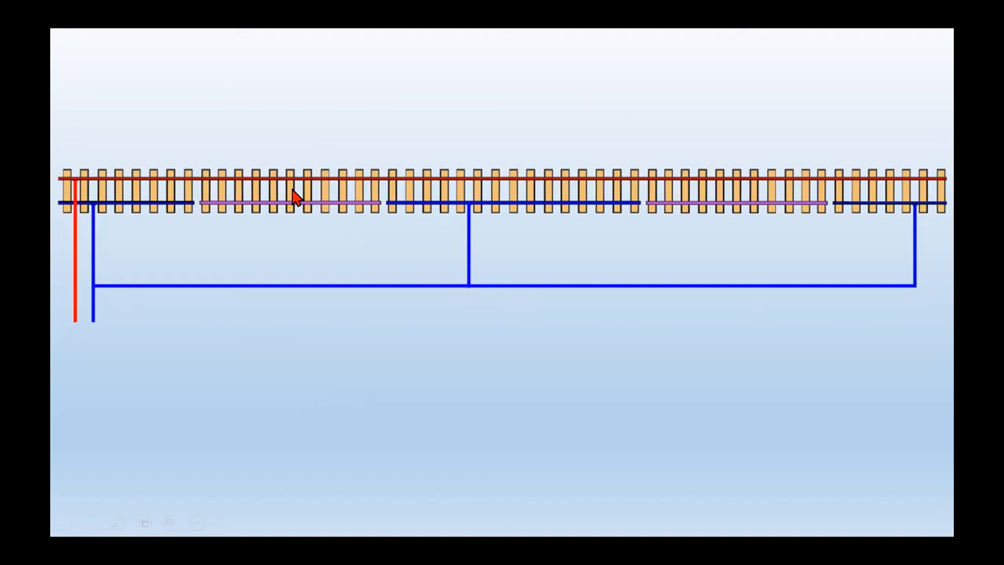
pyautogui.moveTo(927, 198)
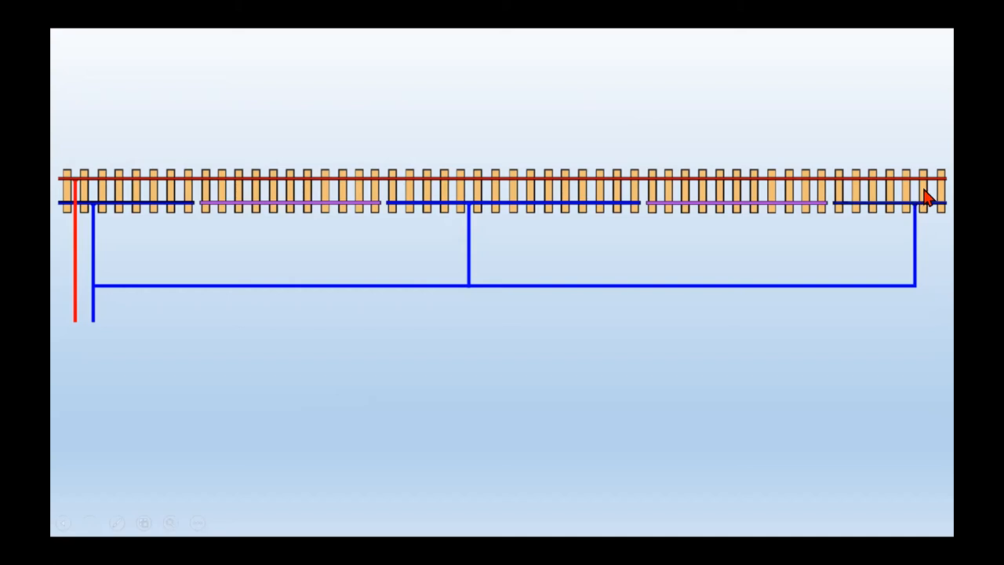
pyautogui.moveTo(756, 225)
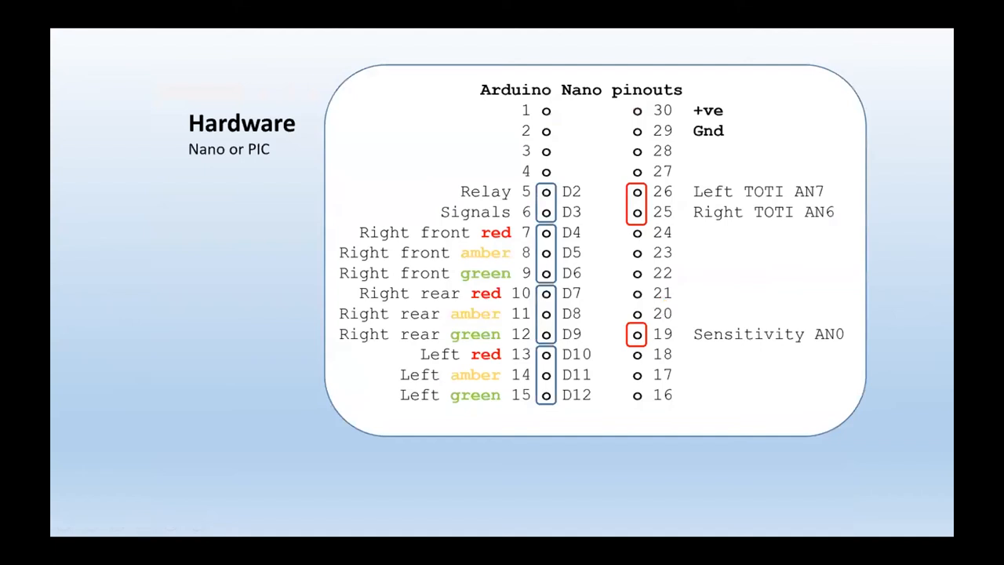
pyautogui.moveTo(498, 239)
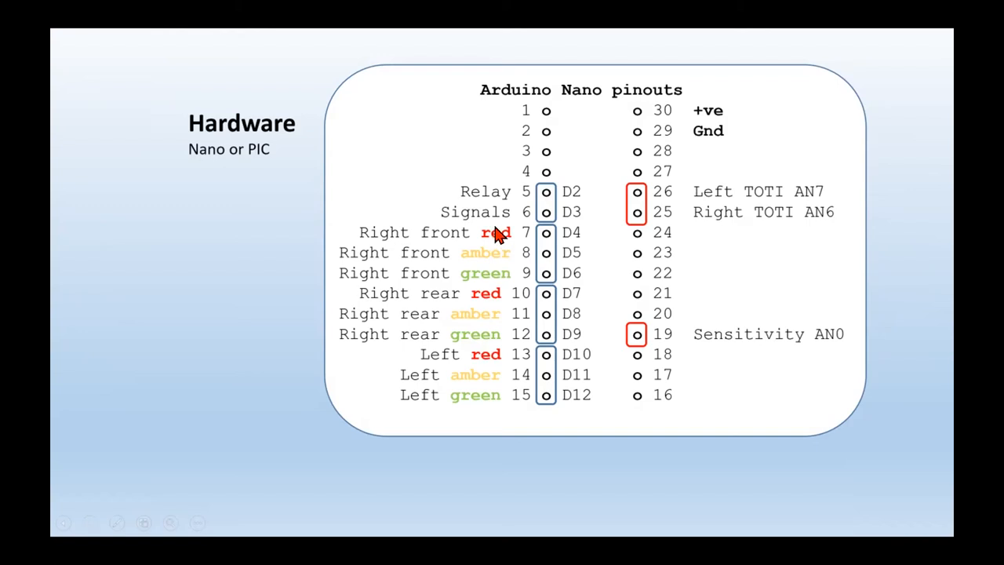
pyautogui.moveTo(461, 375)
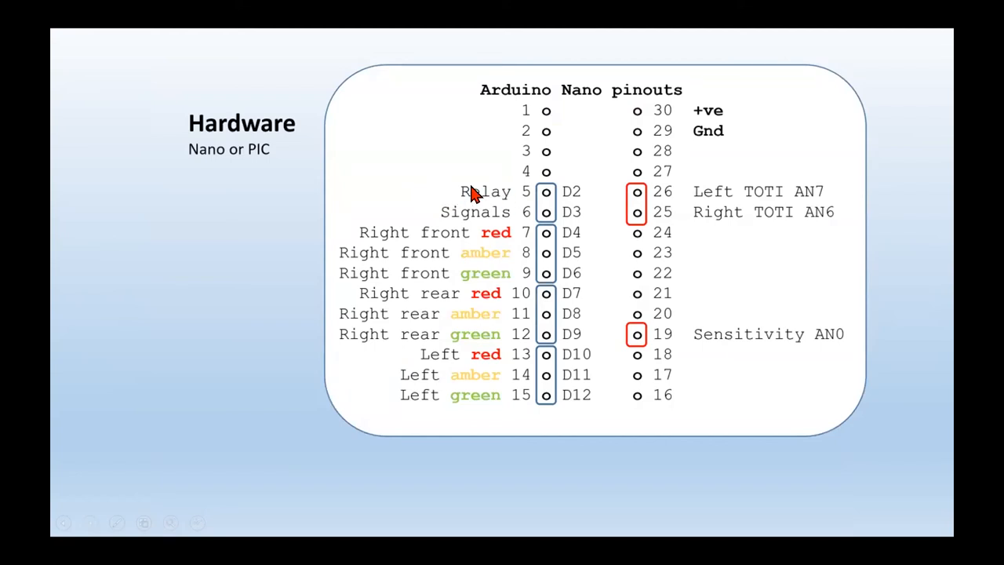
pyautogui.moveTo(793, 261)
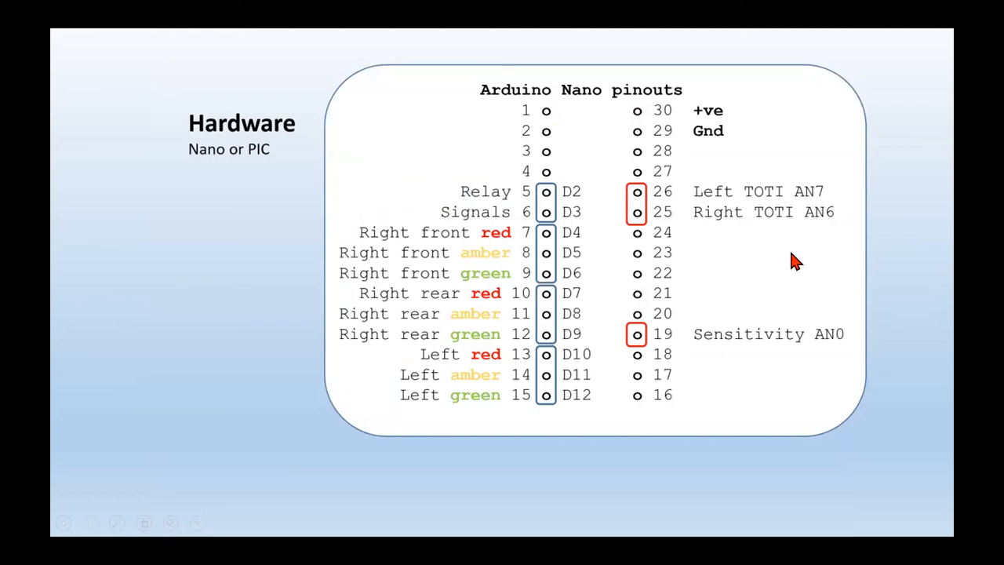
pyautogui.moveTo(716, 223)
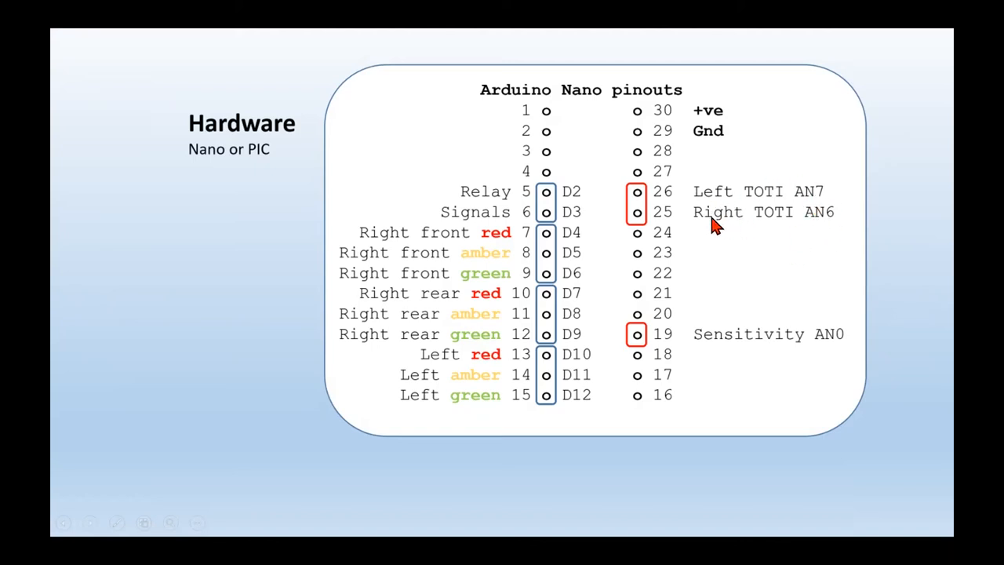
pyautogui.moveTo(833, 185)
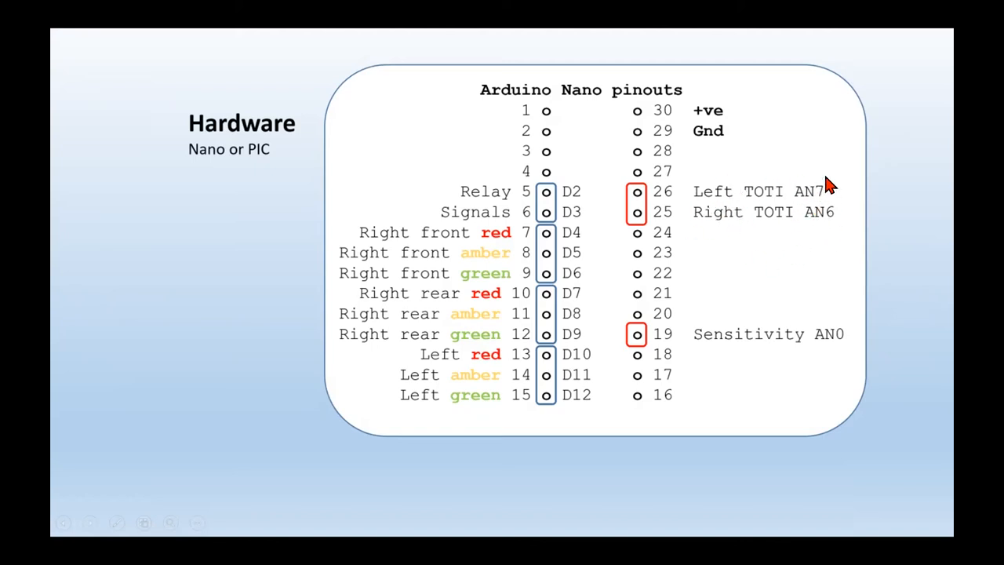
pyautogui.moveTo(698, 228)
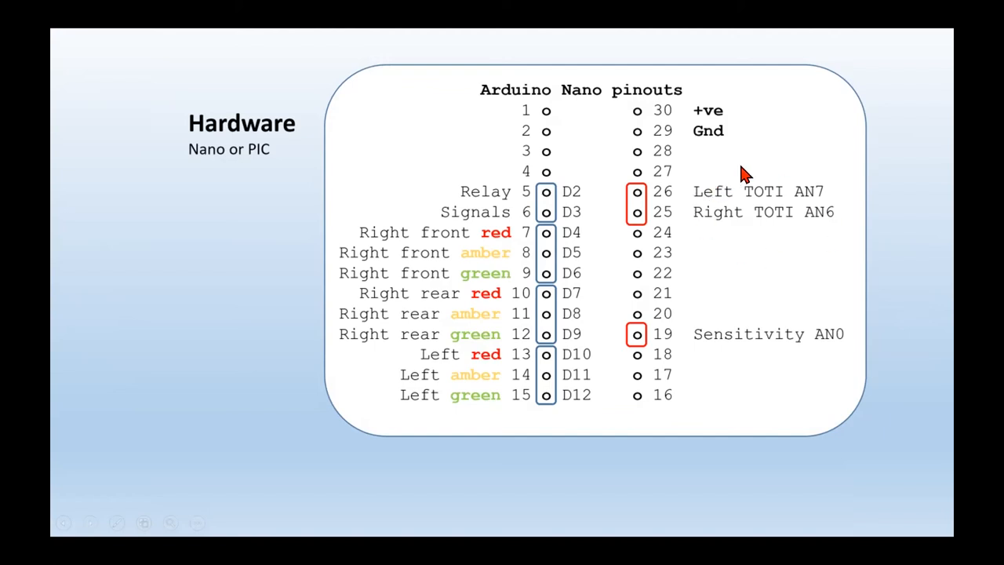
pyautogui.moveTo(760, 196)
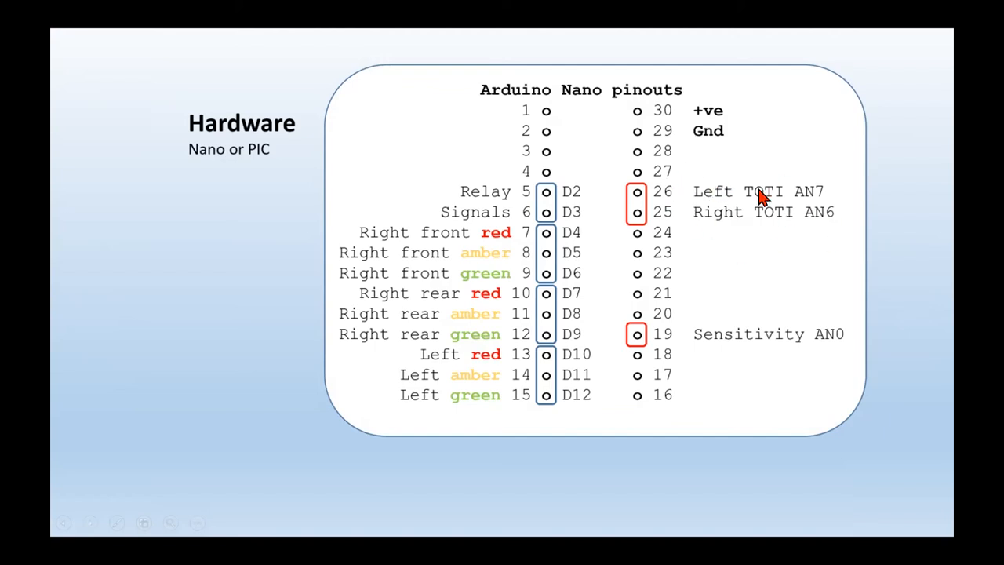
pyautogui.moveTo(778, 322)
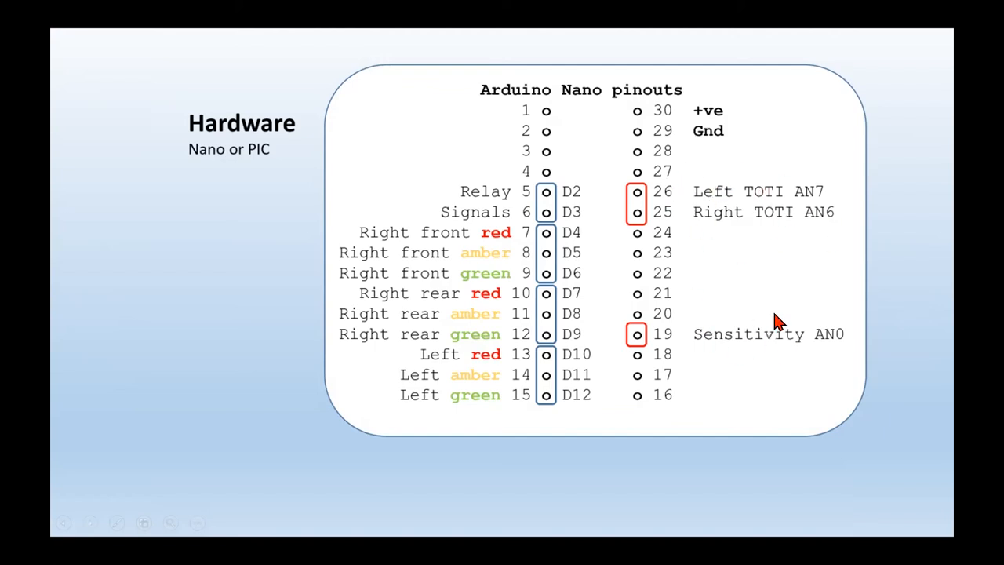
pyautogui.moveTo(734, 223)
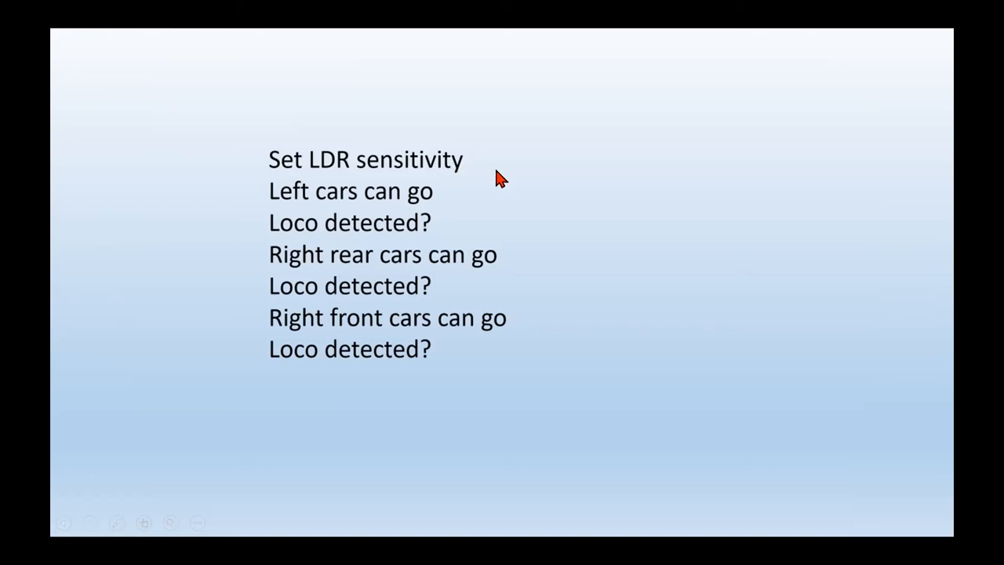
pyautogui.moveTo(461, 166)
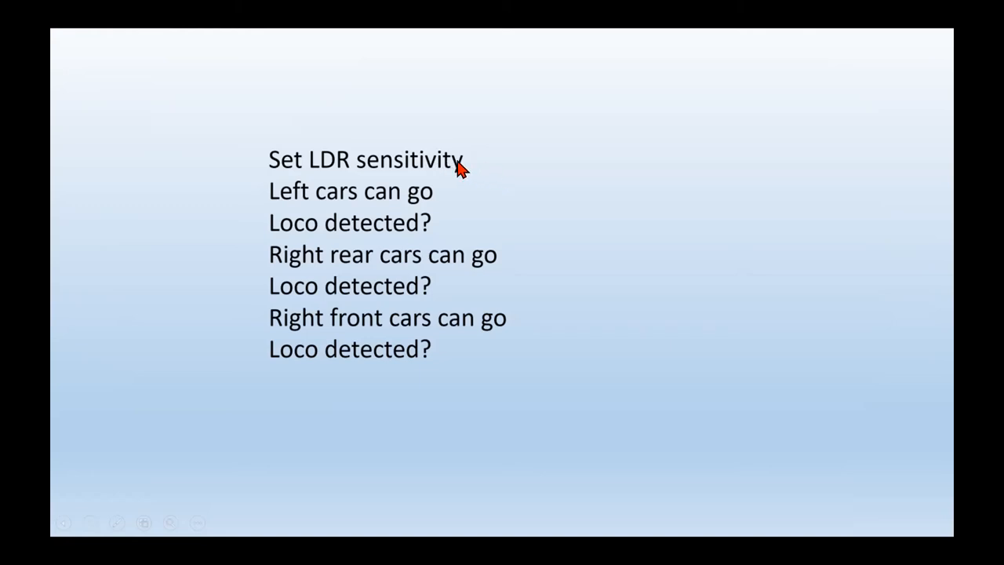
pyautogui.moveTo(621, 273)
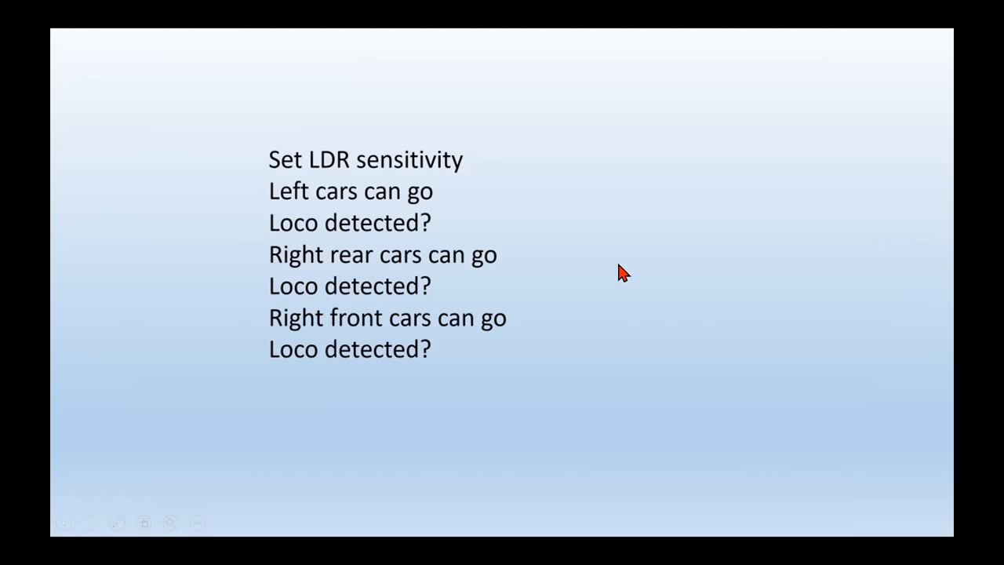
pyautogui.moveTo(466, 267)
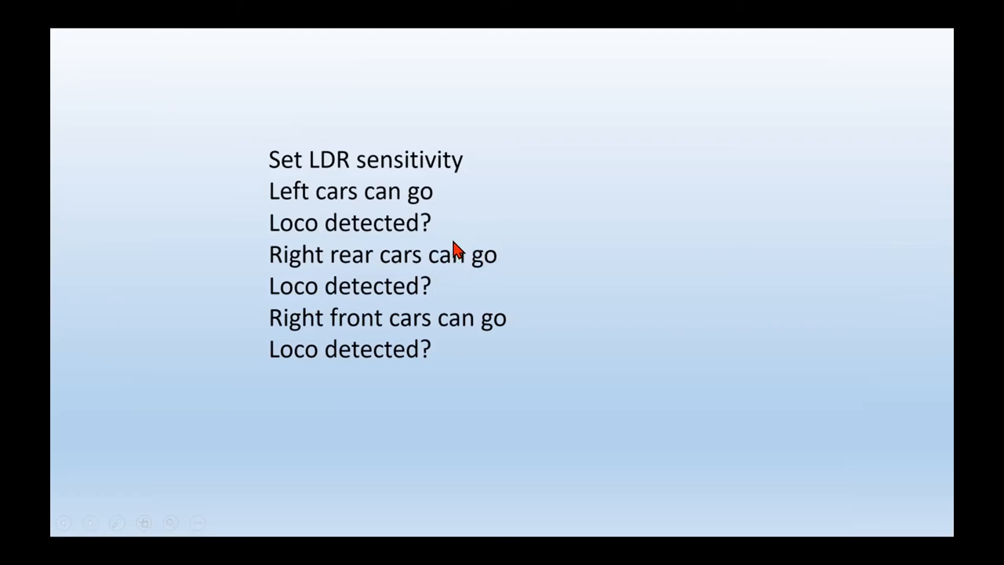
pyautogui.moveTo(452, 348)
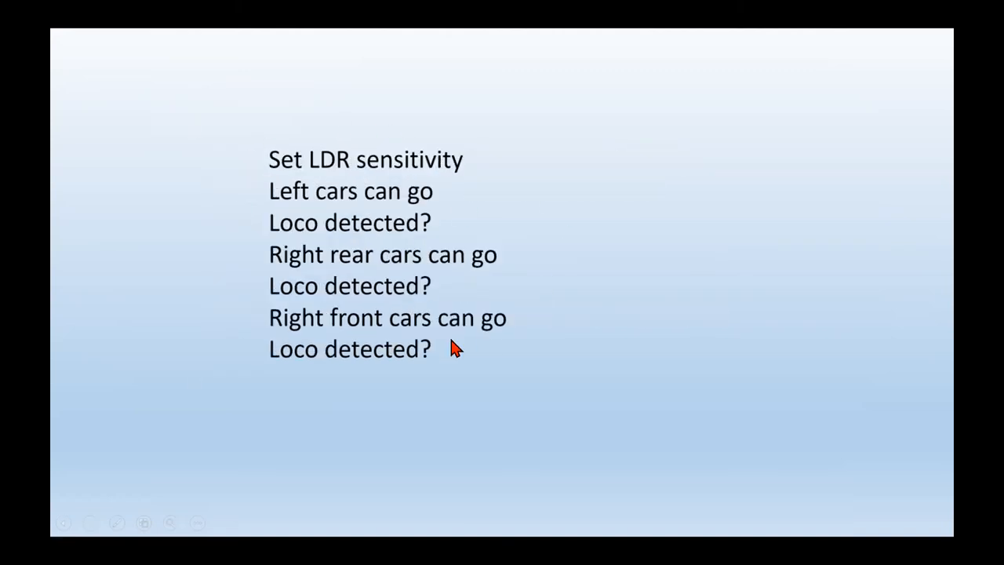